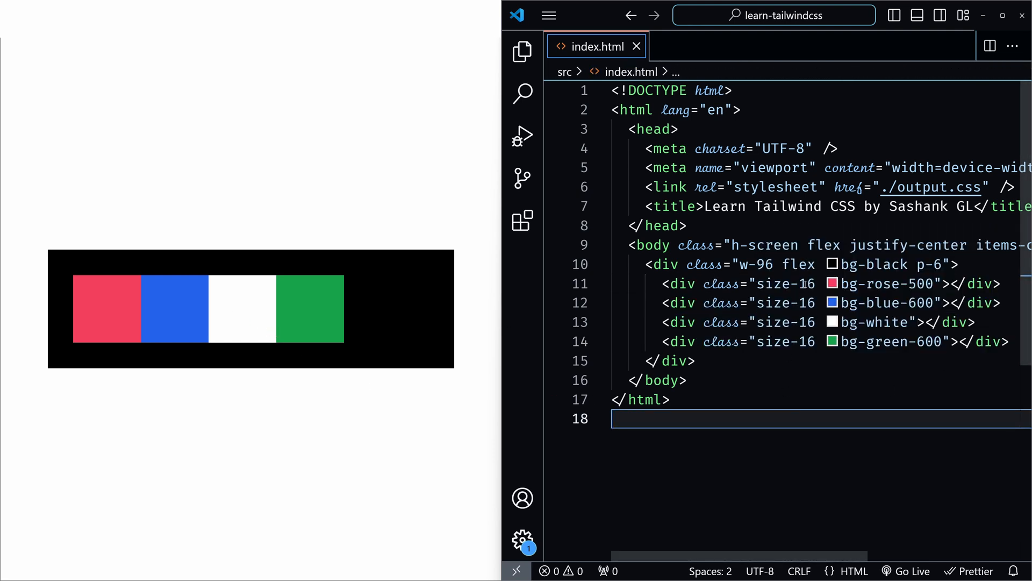
pyautogui.moveTo(347, 345)
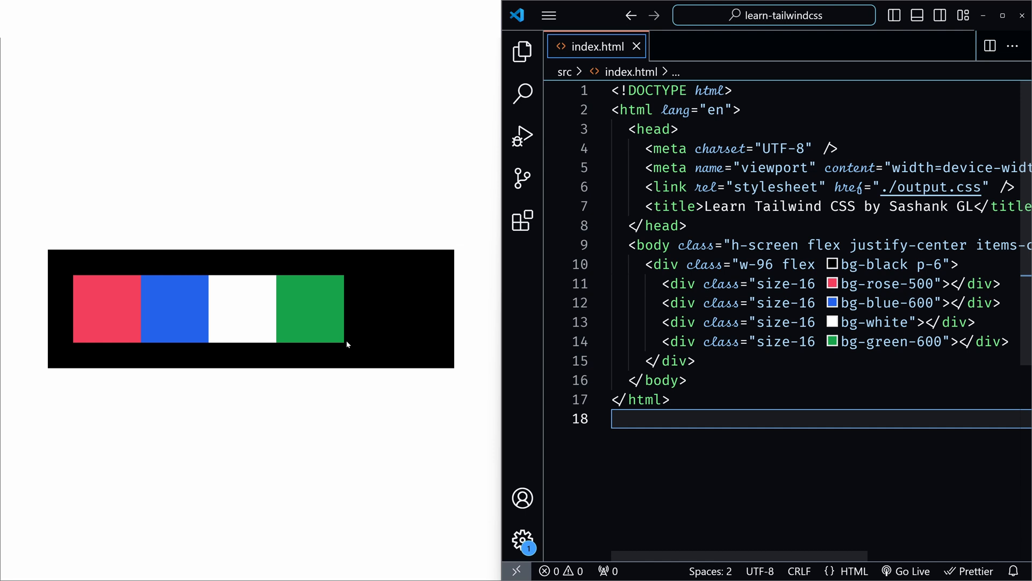
pyautogui.moveTo(527, 303)
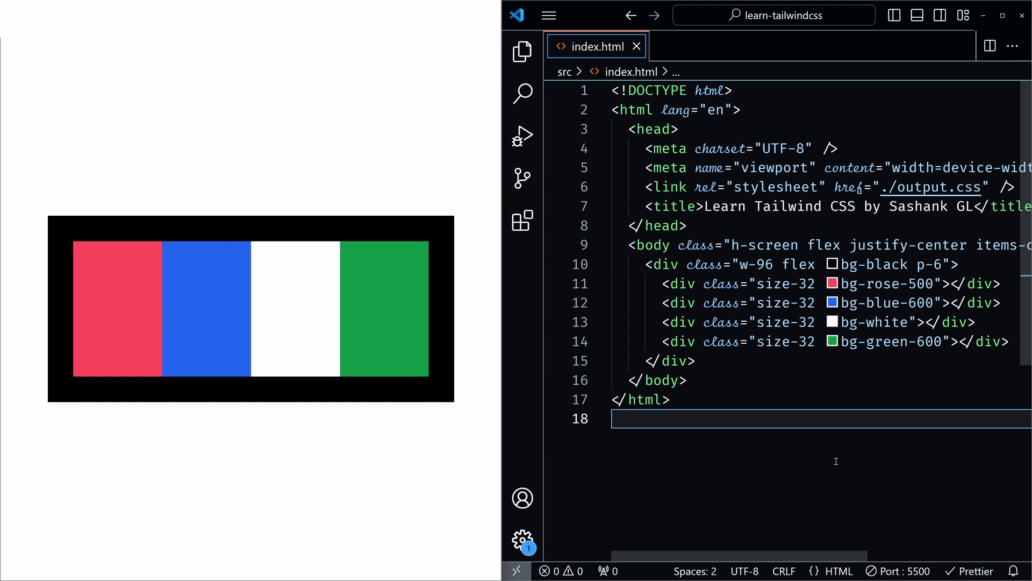
pyautogui.moveTo(594, 307)
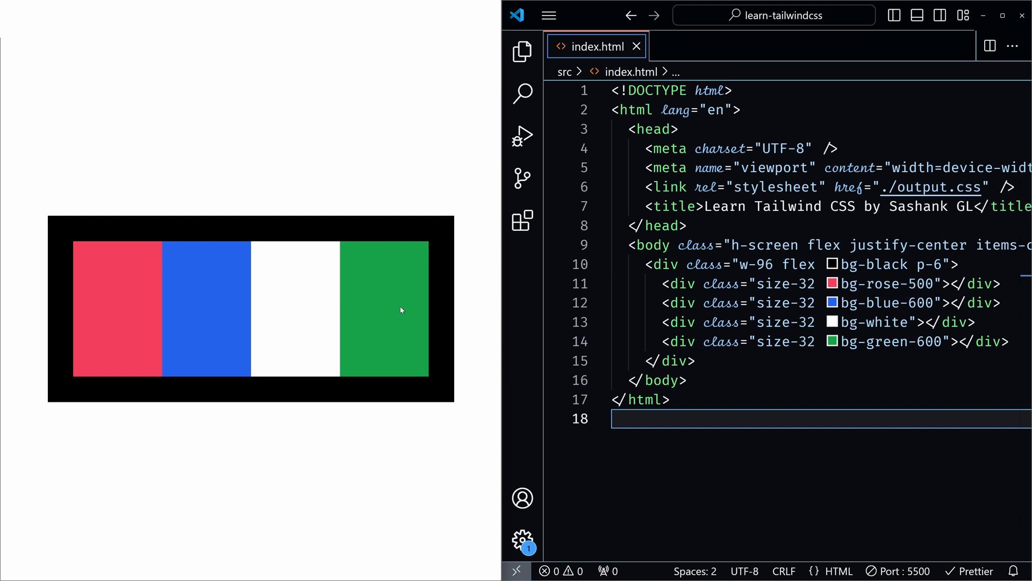
pyautogui.moveTo(363, 309)
pyautogui.write('flex-w ')
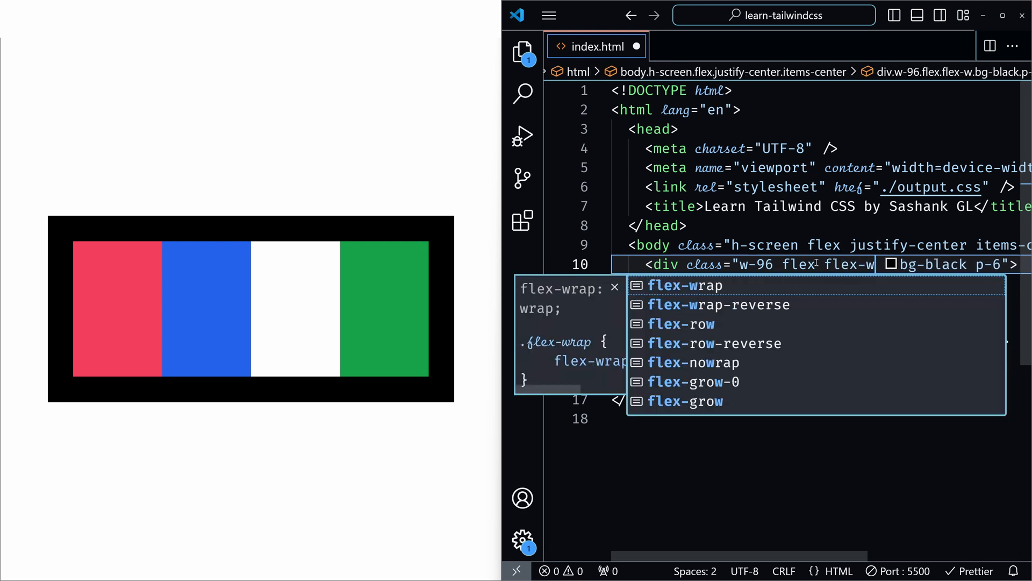
# Step: Complete the flex-wrap class on the container div so the squares wrap into two rows
pyautogui.write('rap')
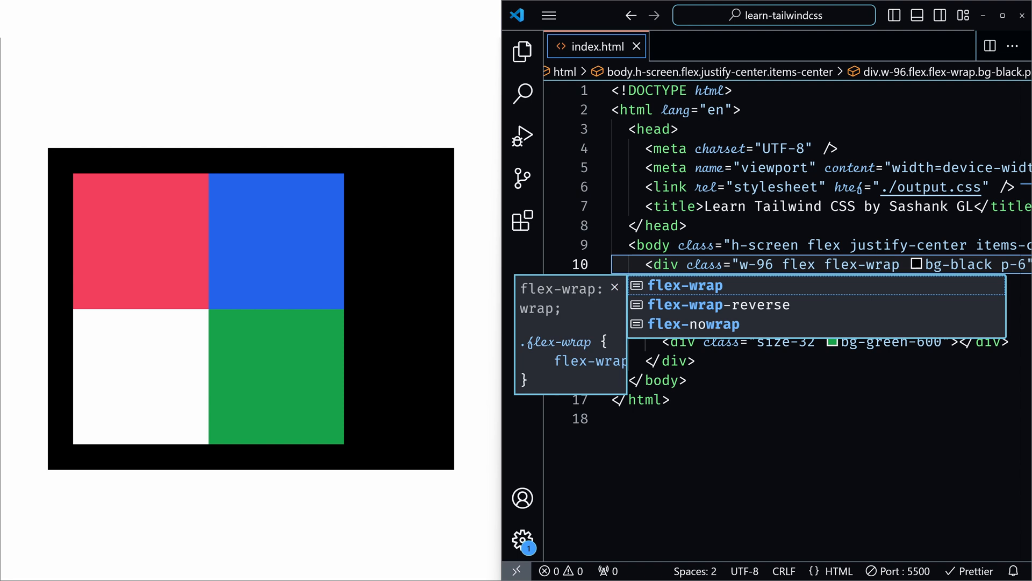
pyautogui.moveTo(392, 256)
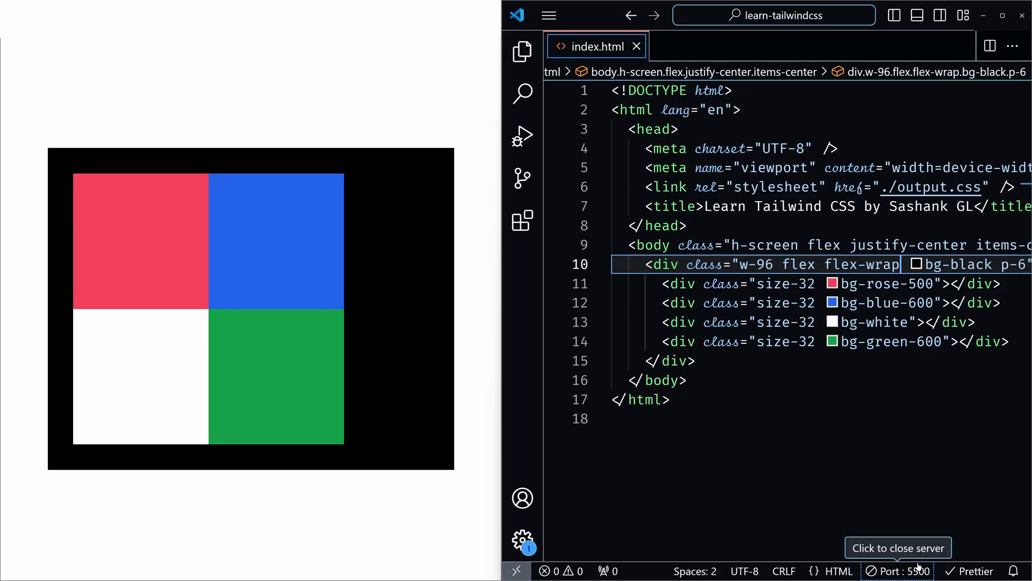
pyautogui.moveTo(248, 222)
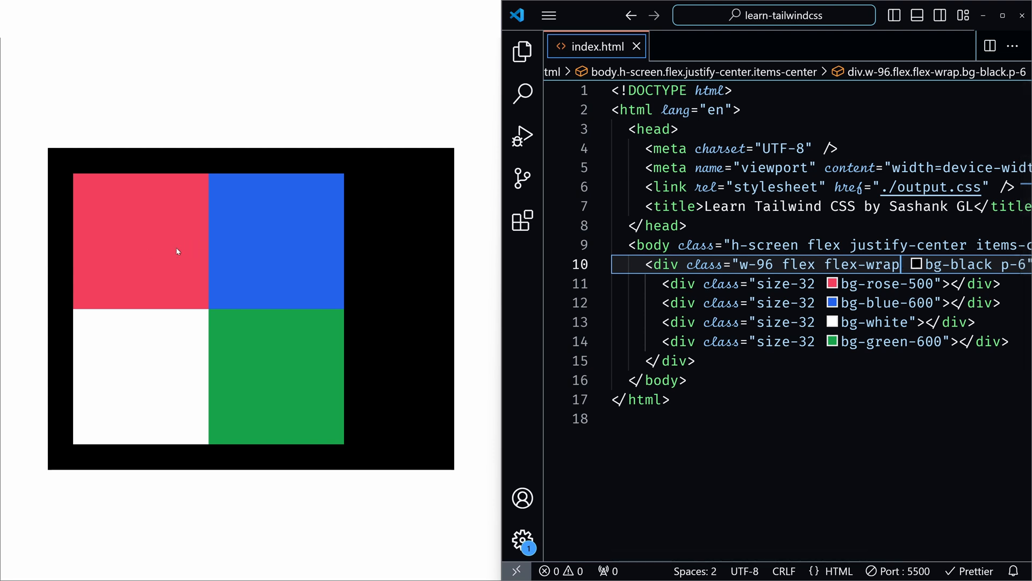
pyautogui.moveTo(405, 237)
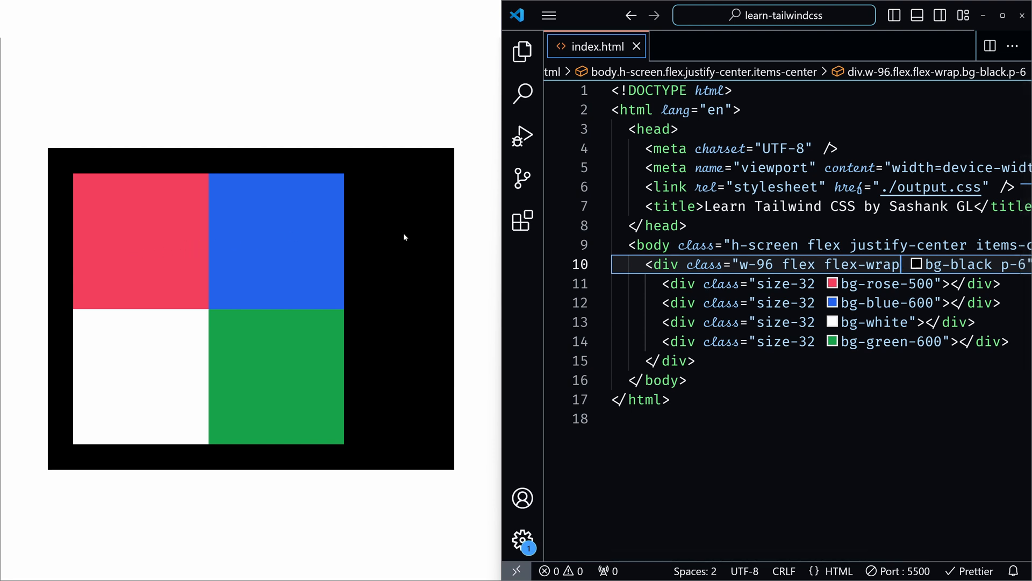
pyautogui.moveTo(156, 374)
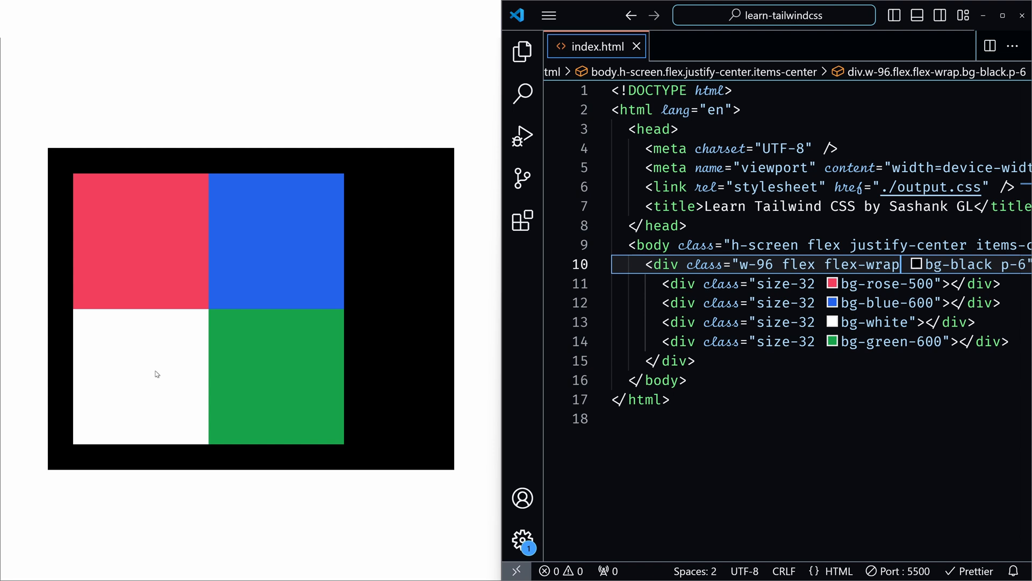
pyautogui.moveTo(164, 376)
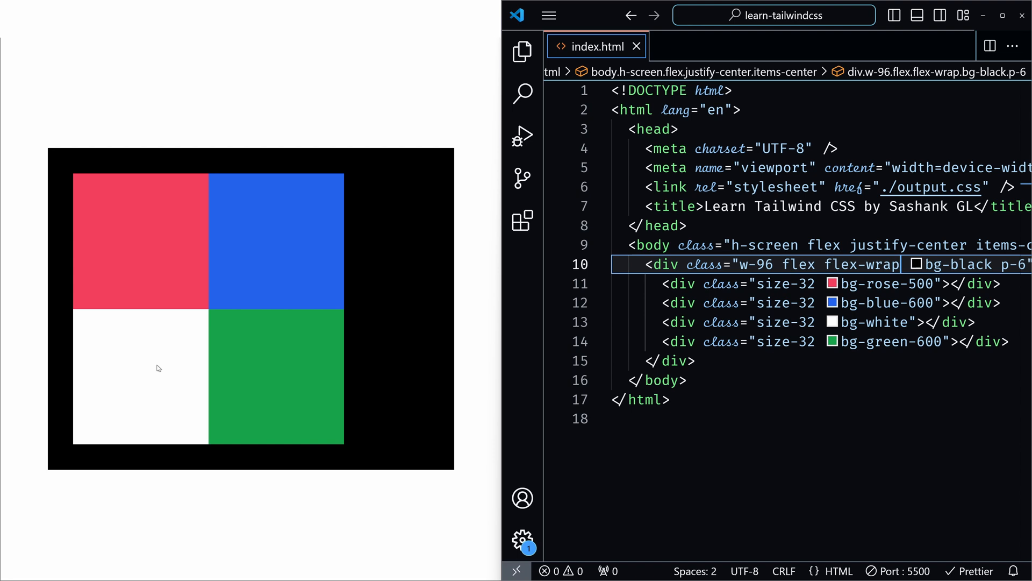
pyautogui.moveTo(139, 239)
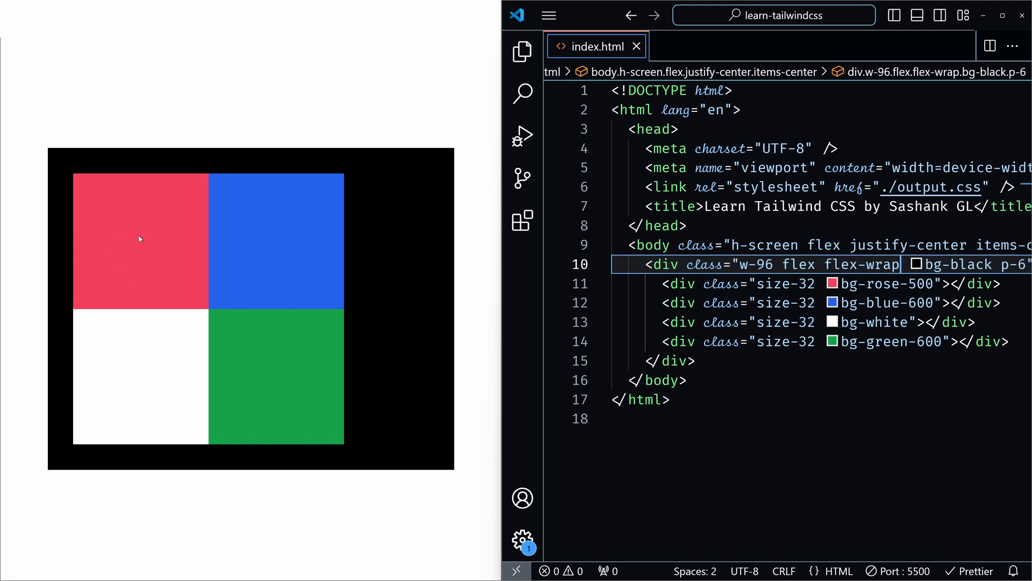
pyautogui.moveTo(174, 376)
pyautogui.write('-reverse')
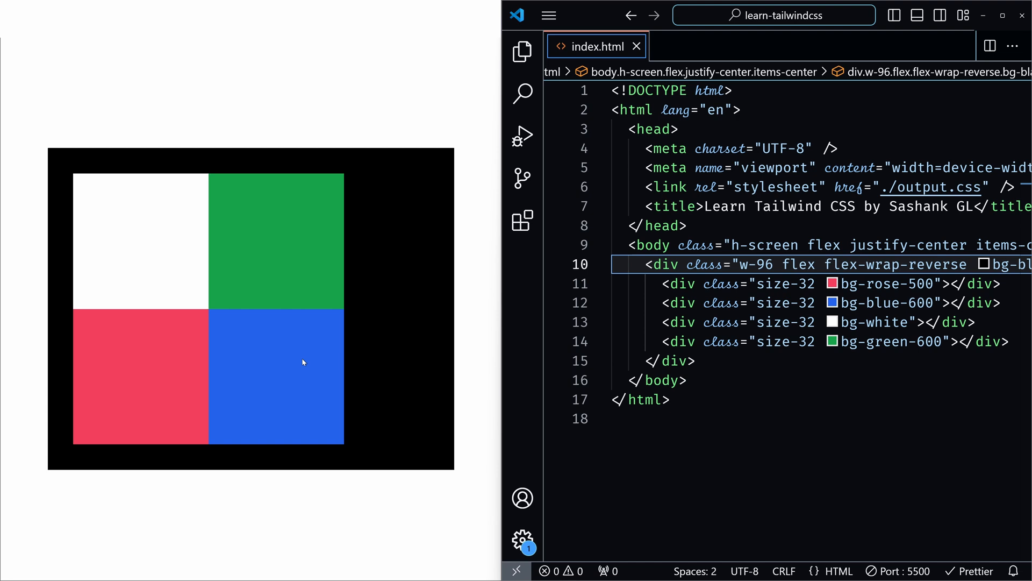
pyautogui.moveTo(225, 366)
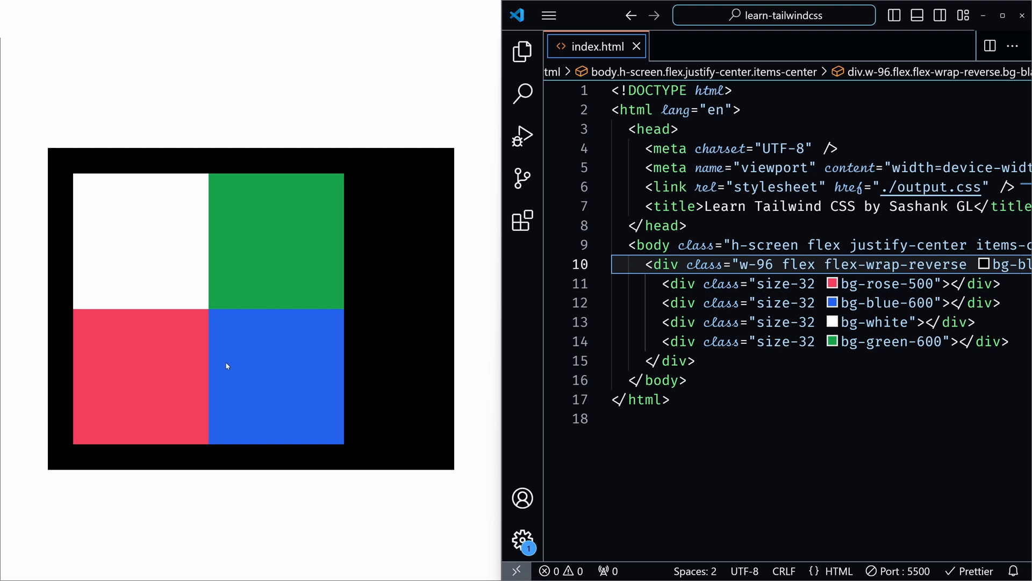
pyautogui.moveTo(259, 238)
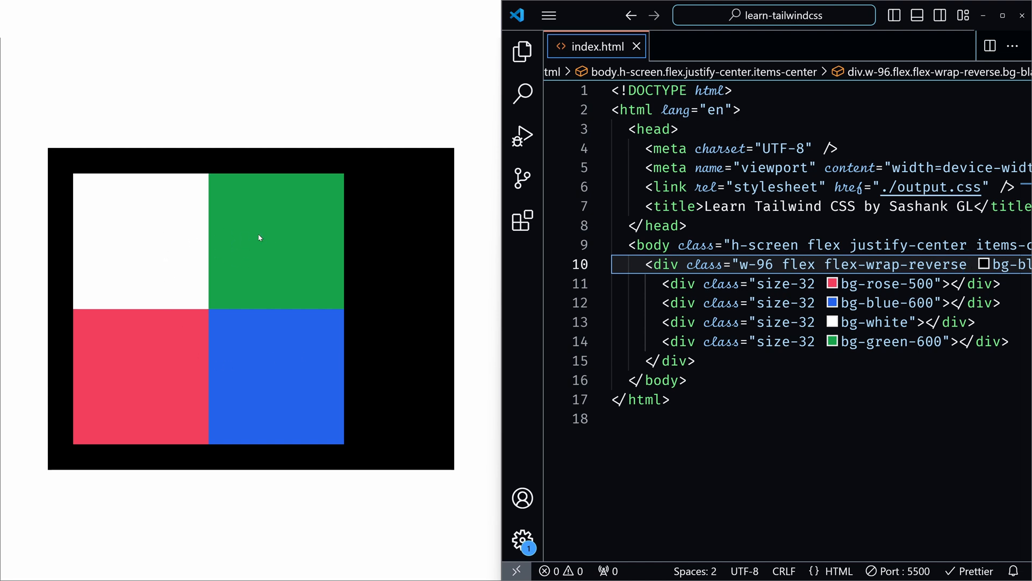
pyautogui.moveTo(94, 443)
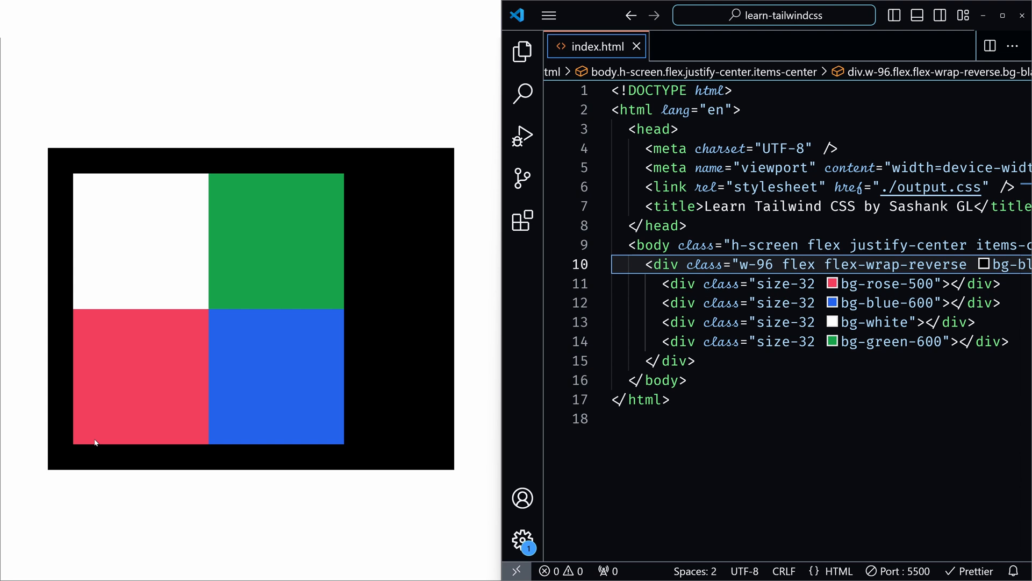
pyautogui.moveTo(158, 416)
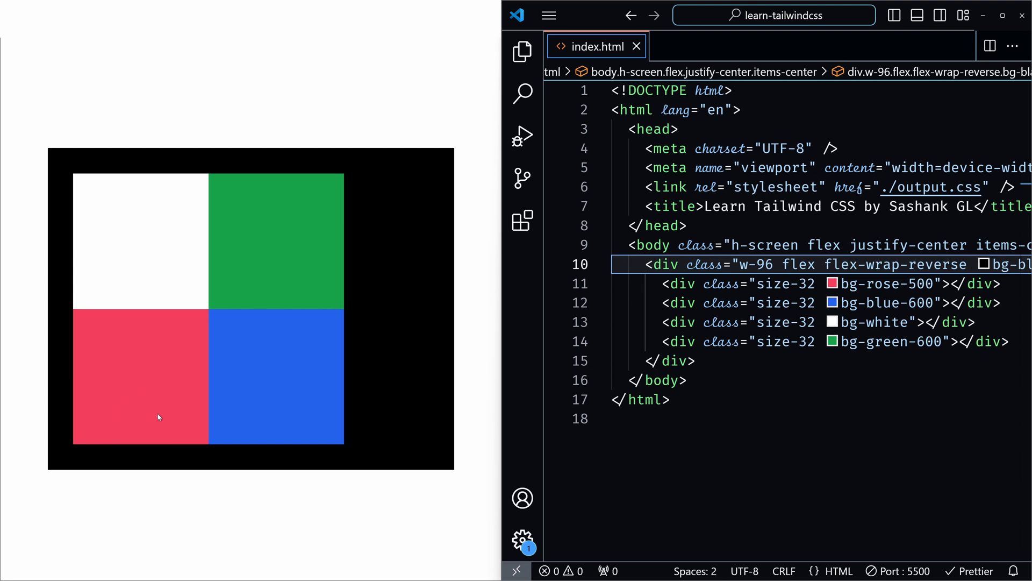
pyautogui.moveTo(148, 257)
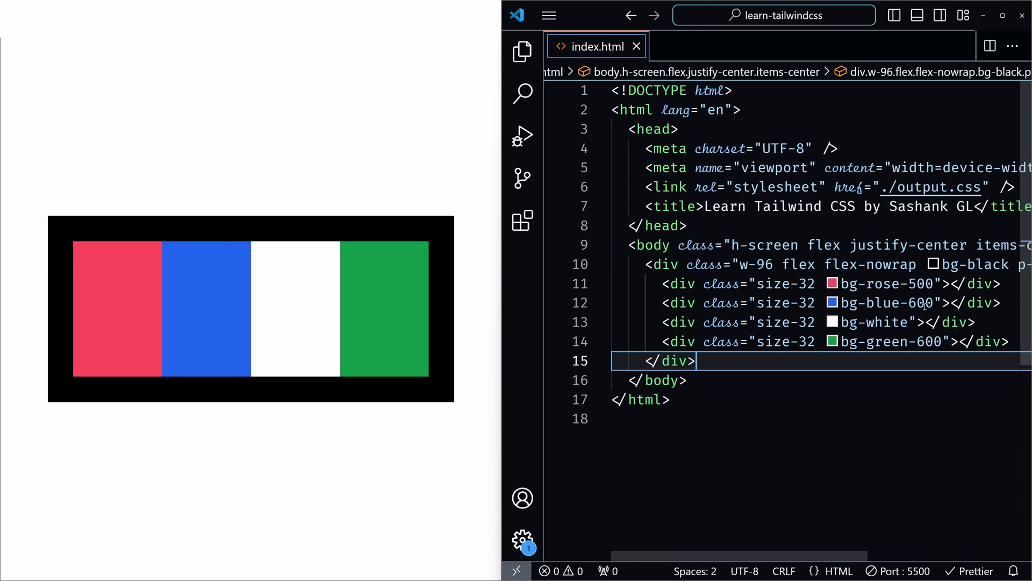
# Step: Replace the container's wrap class with flex-nowrap so the squares stay in one row
pyautogui.doubleClick(868, 264)
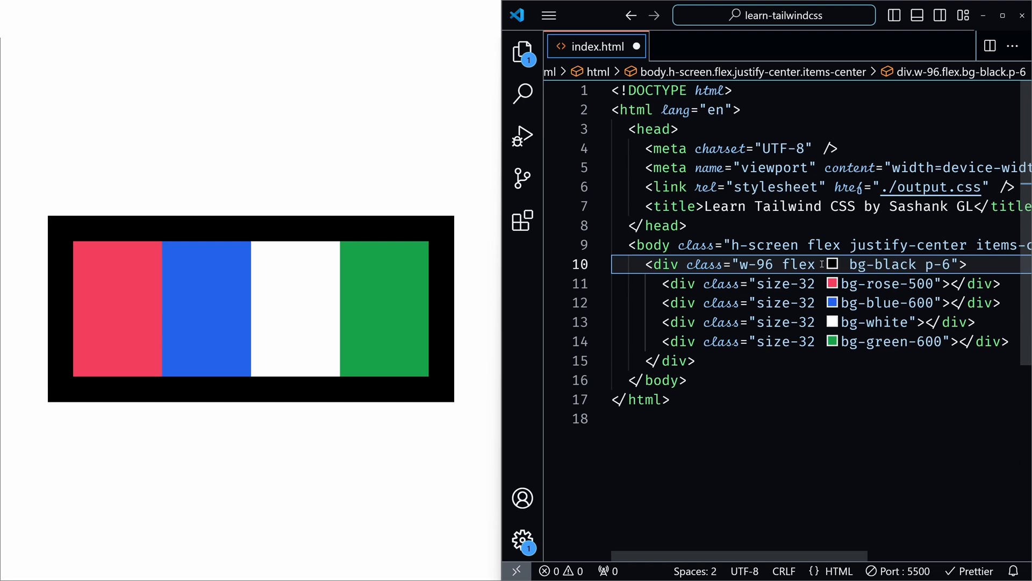
pyautogui.write('flex-nowrap')
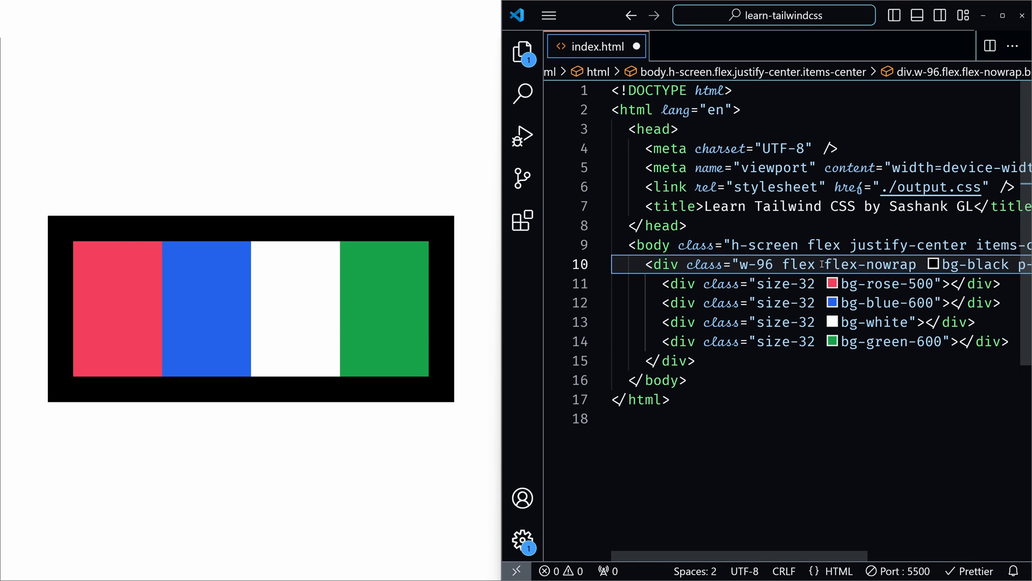
# Step: Give the container hover:flex-nowrap plus flex-wrap so it wraps by default and unwraps on hover
pyautogui.write('hover:')
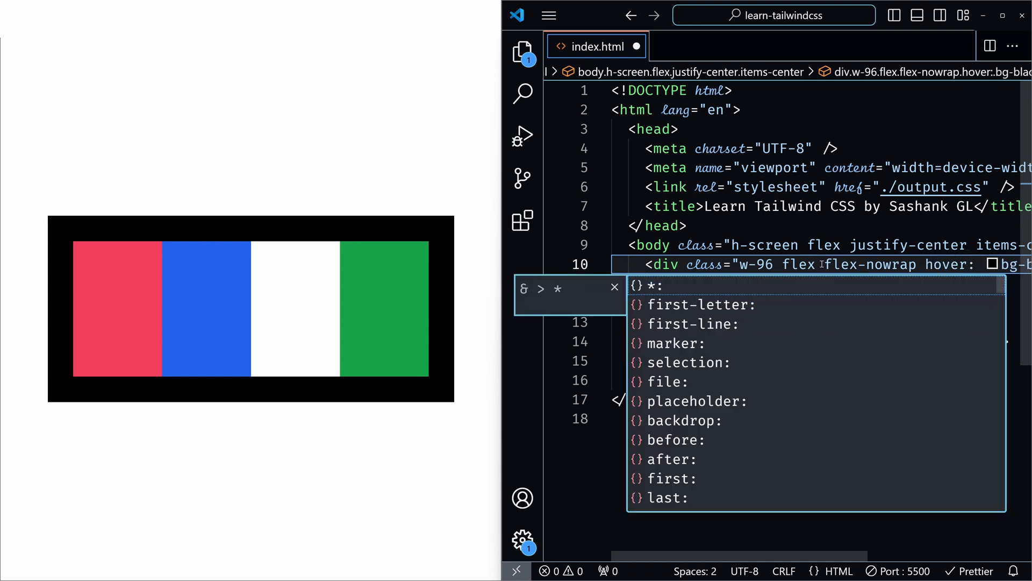
pyautogui.write('fle')
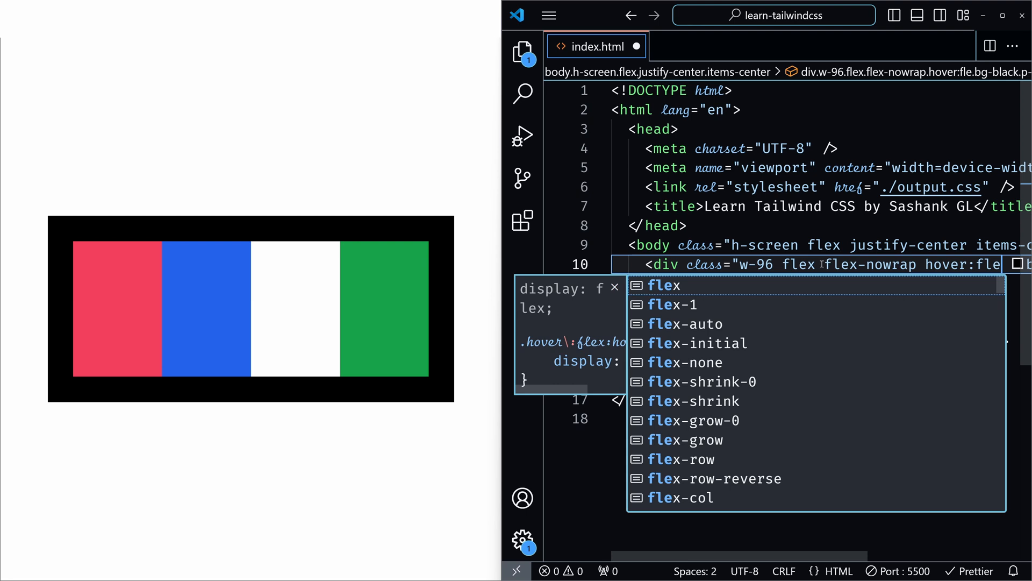
pyautogui.write('w')
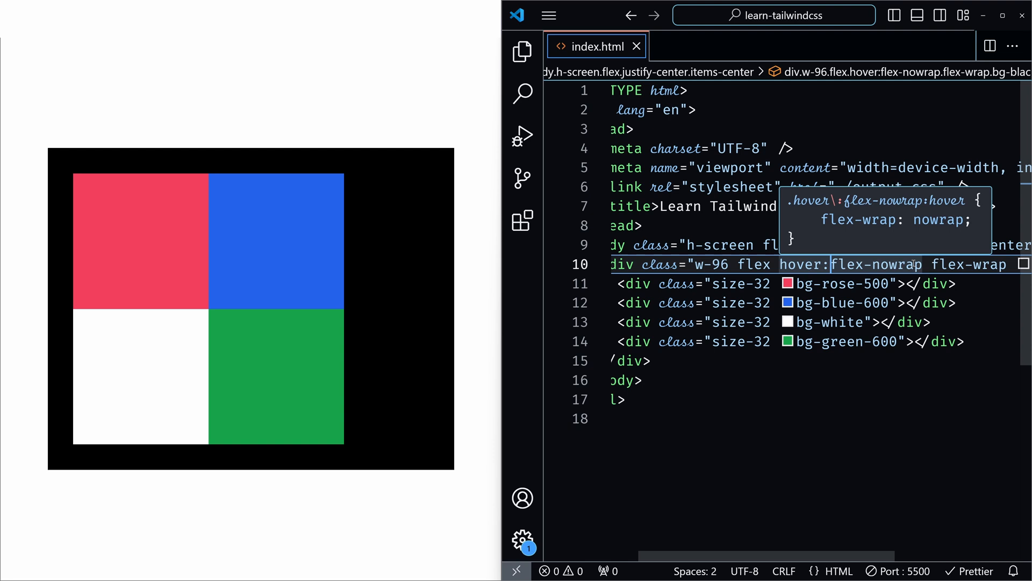
pyautogui.moveTo(392, 99)
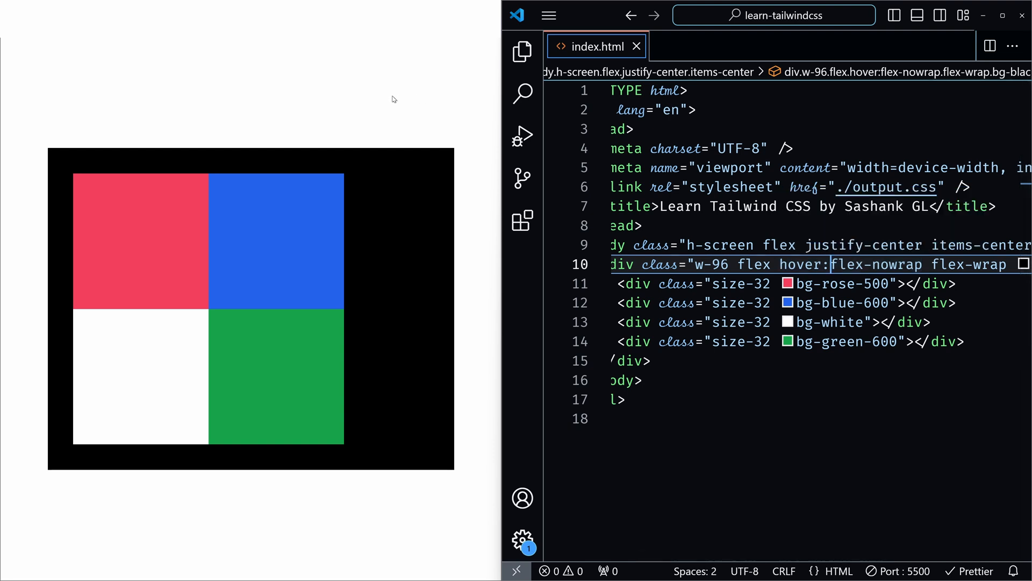